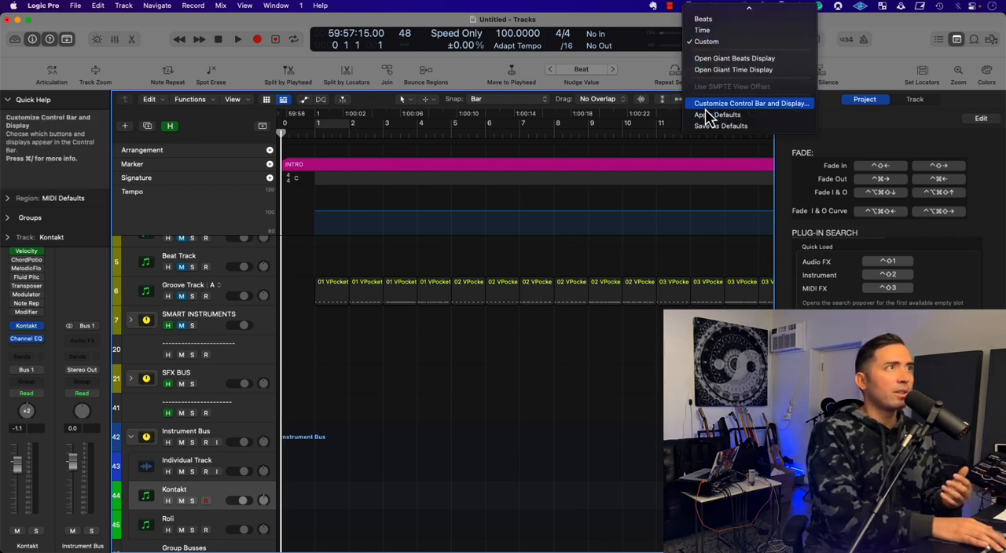
# - Show the track header configuration popover listing Mute, Solo, Freeze and volume/pan checkboxes
pyautogui.click(749, 104)
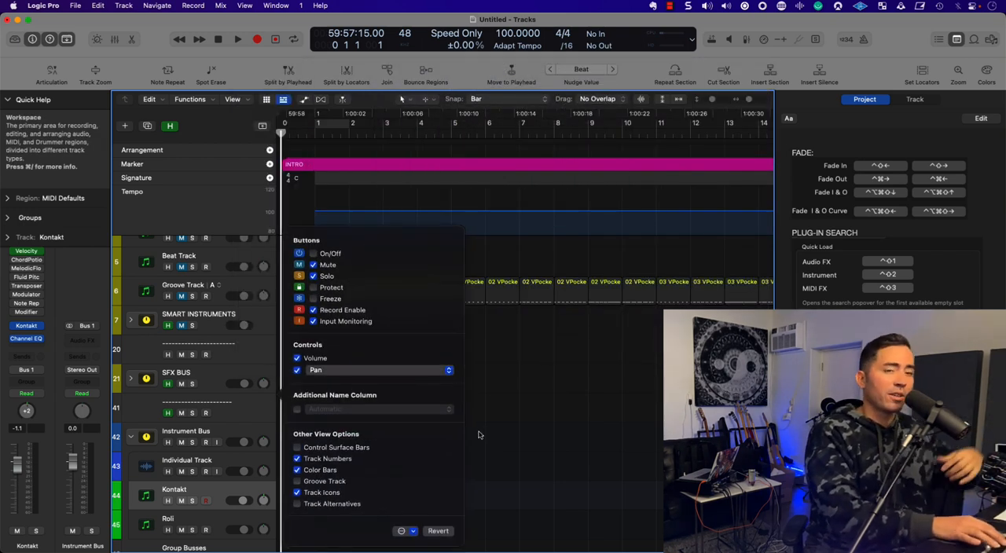
pyautogui.moveTo(430, 523)
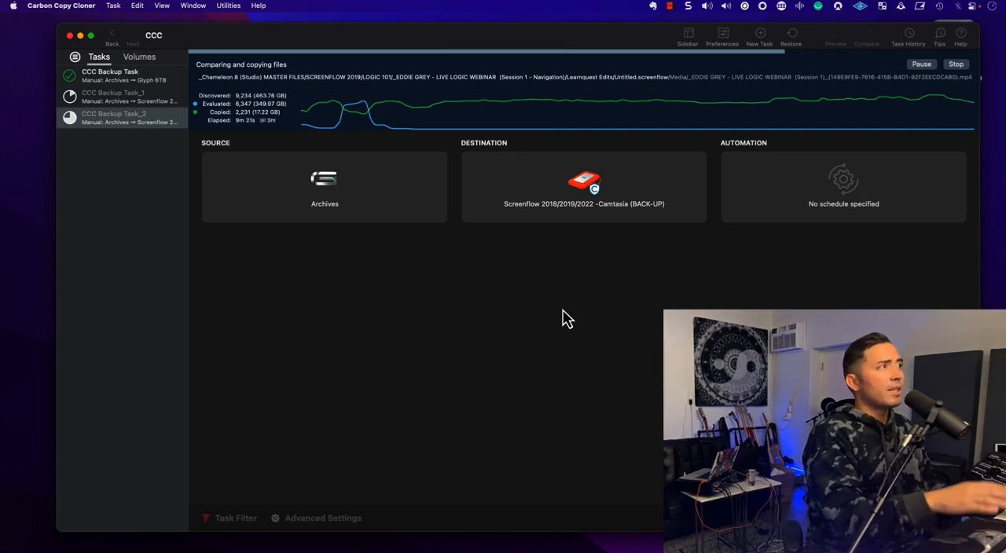
pyautogui.moveTo(558, 408)
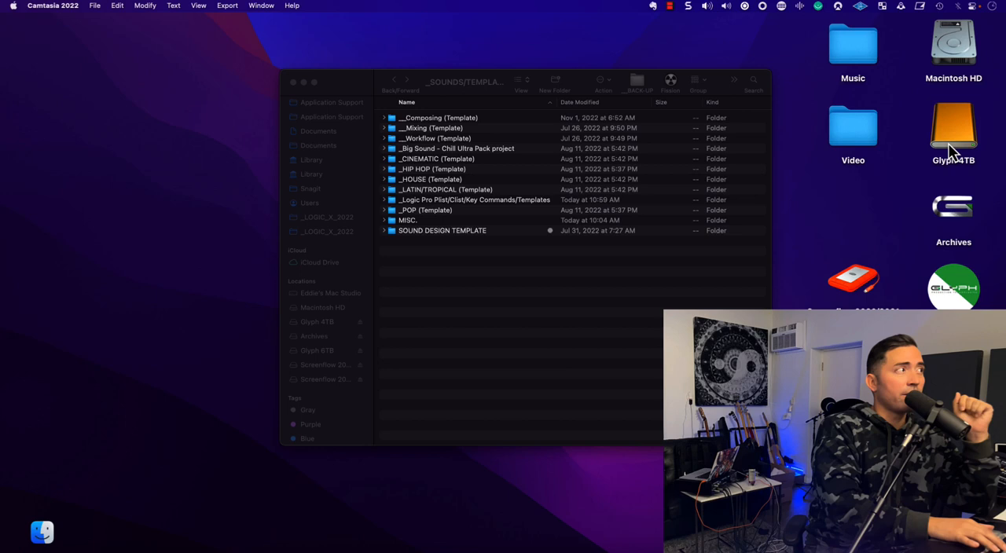
pyautogui.moveTo(503, 258)
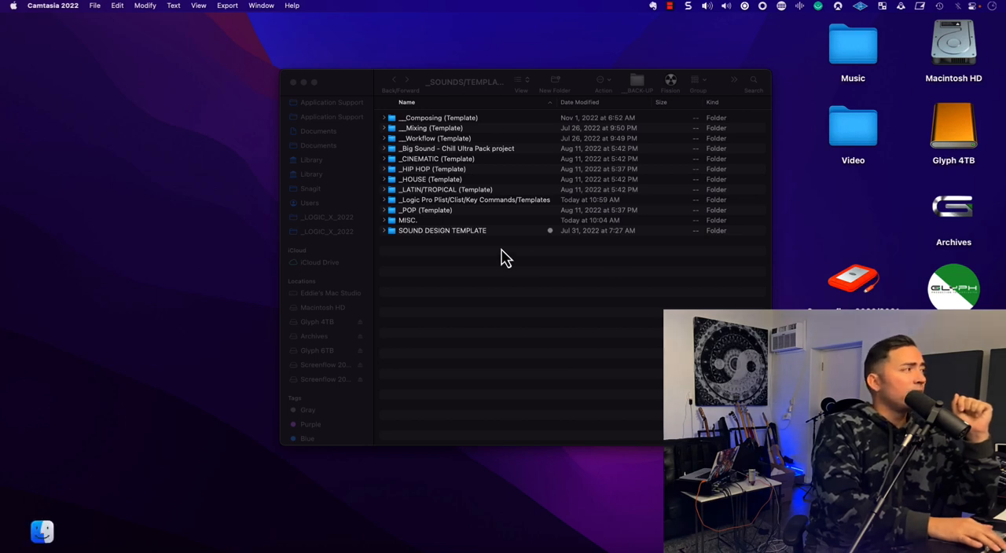
pyautogui.moveTo(471, 212)
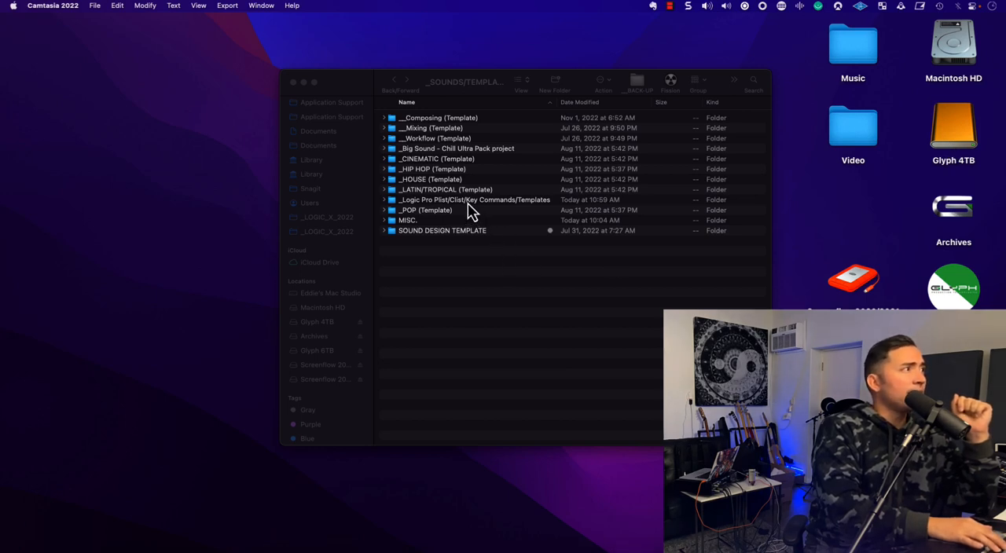
# - Enter the Logic Pro plist, key commands and templates backup folder
pyautogui.click(472, 200)
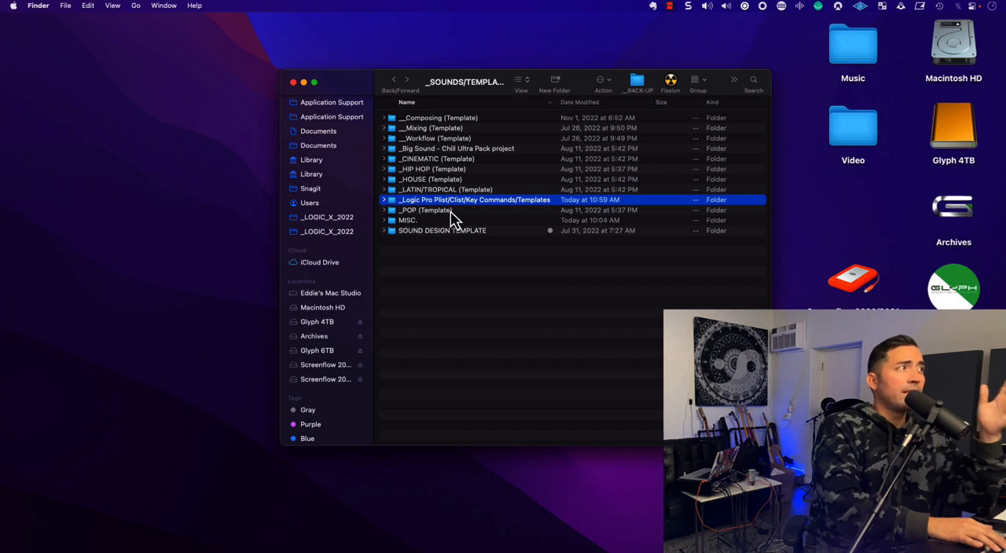
pyautogui.moveTo(527, 213)
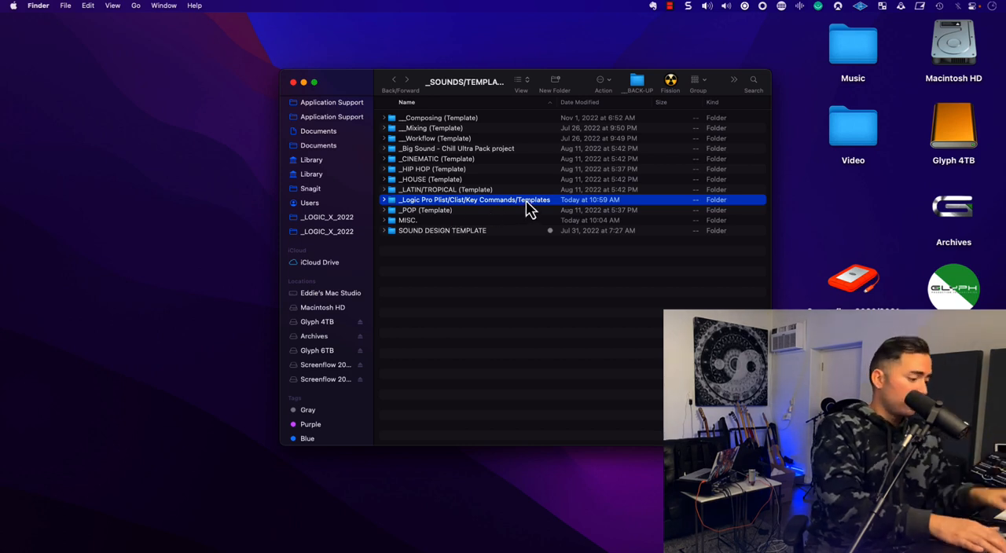
pyautogui.doubleClick(475, 199)
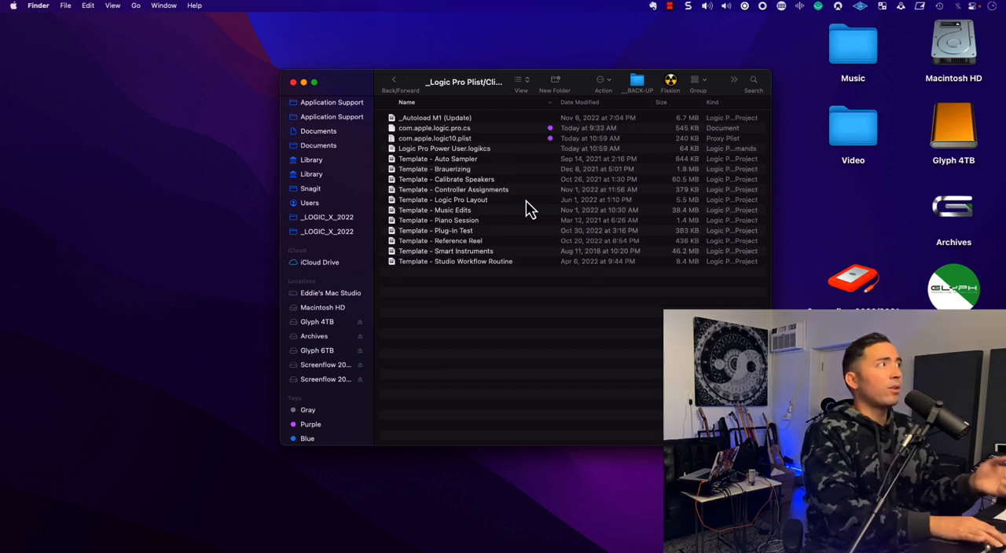
pyautogui.moveTo(484, 230)
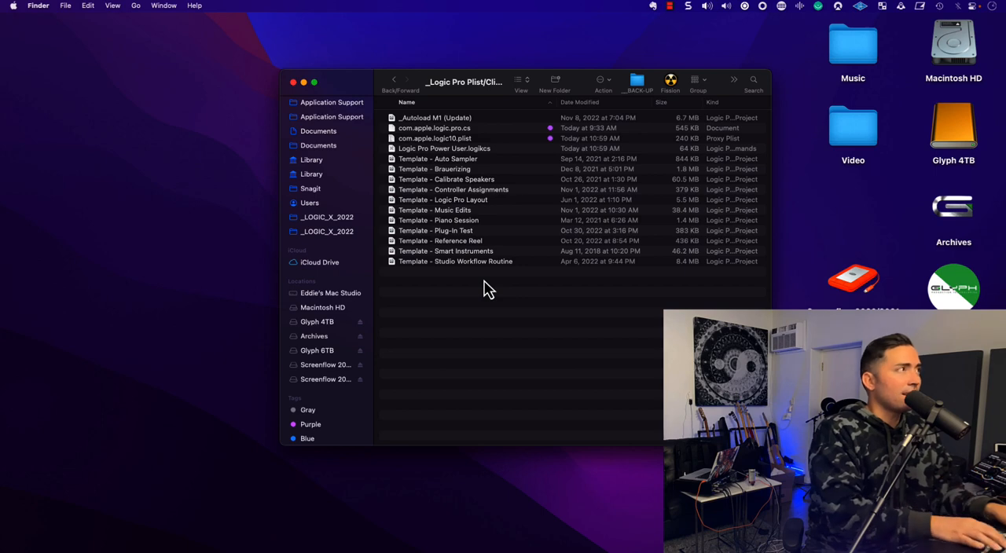
# - Review com.apple.logic.pro.cs, com.apple.logic10.plist and the Logic Pro Power User key-commands file
pyautogui.click(433, 129)
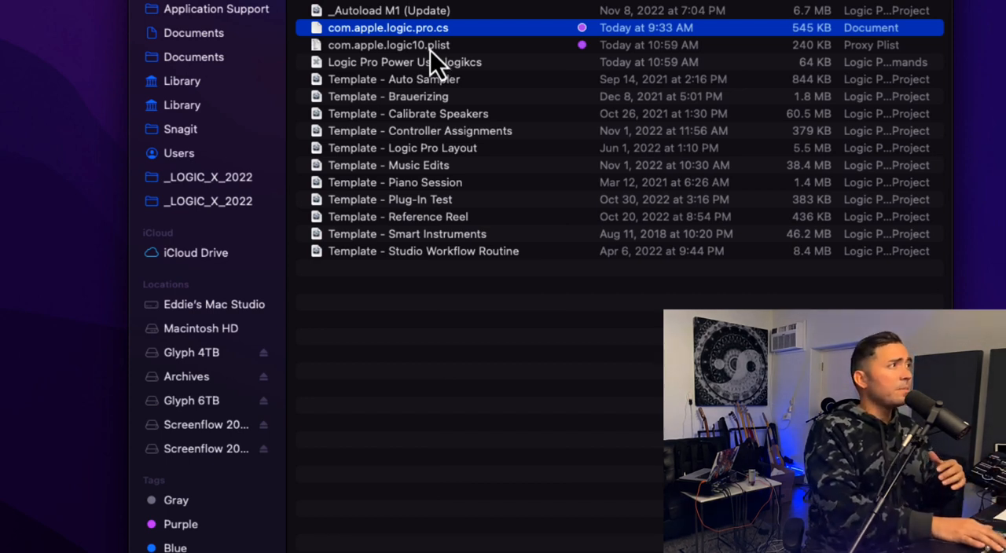
pyautogui.click(388, 44)
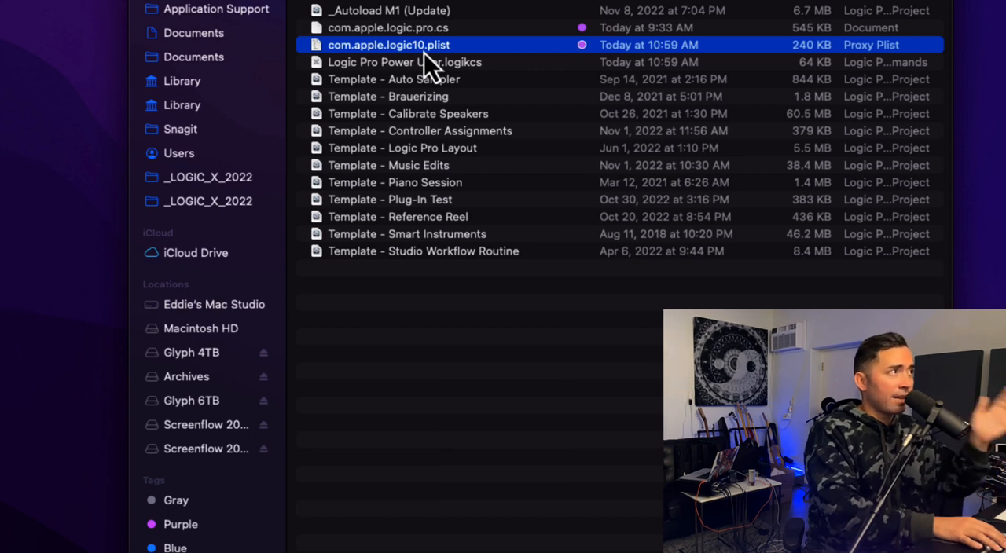
pyautogui.moveTo(475, 78)
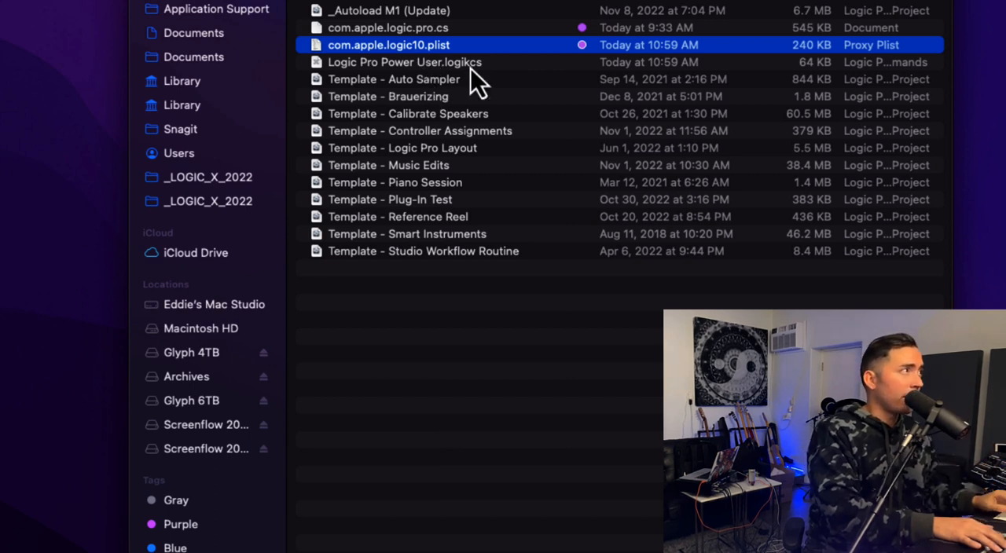
pyautogui.click(405, 63)
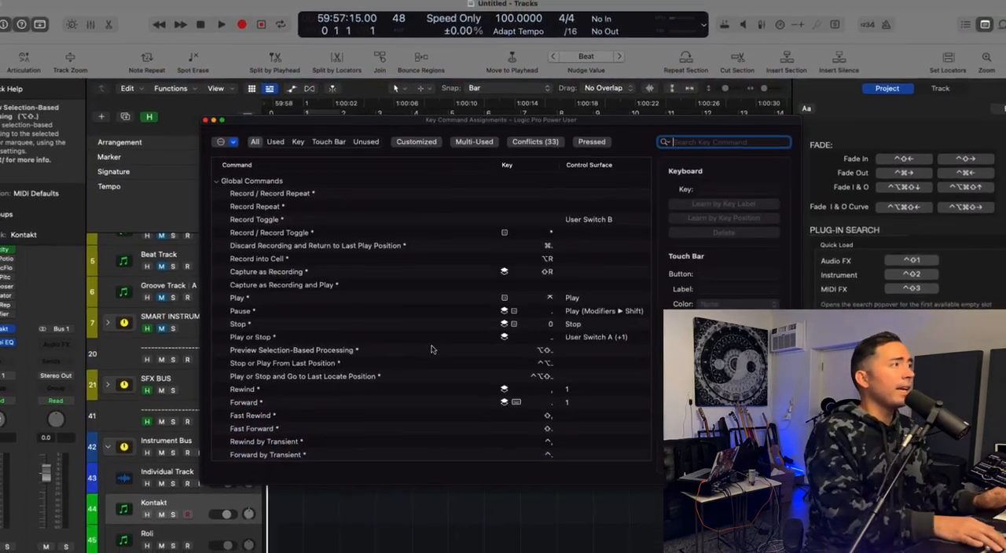
# - Bring up the Key Commands editor listing global commands like Record and Play
pyautogui.click(224, 141)
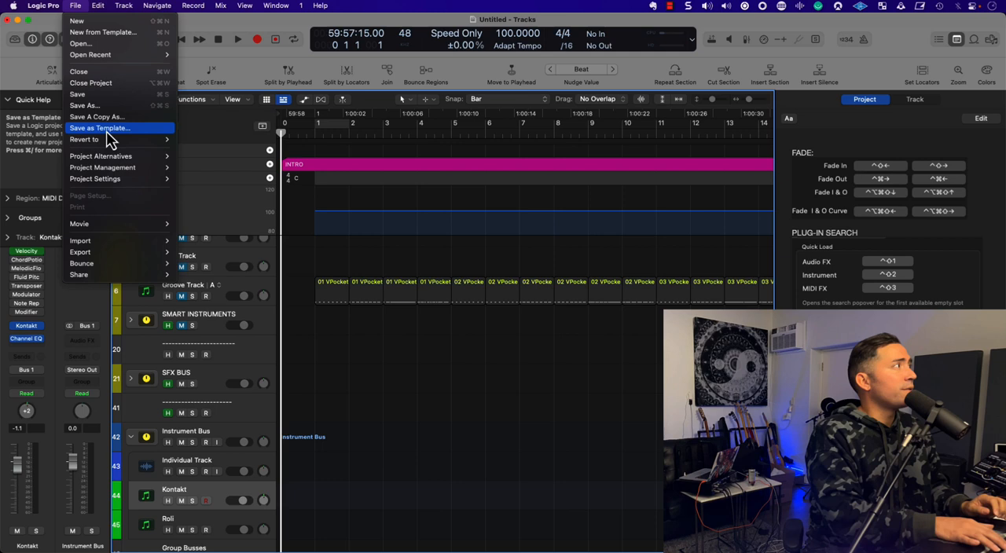
# - Start Save as Template in the Project Templates folder, naming it _Autoload M1 (Update)
pyautogui.click(99, 128)
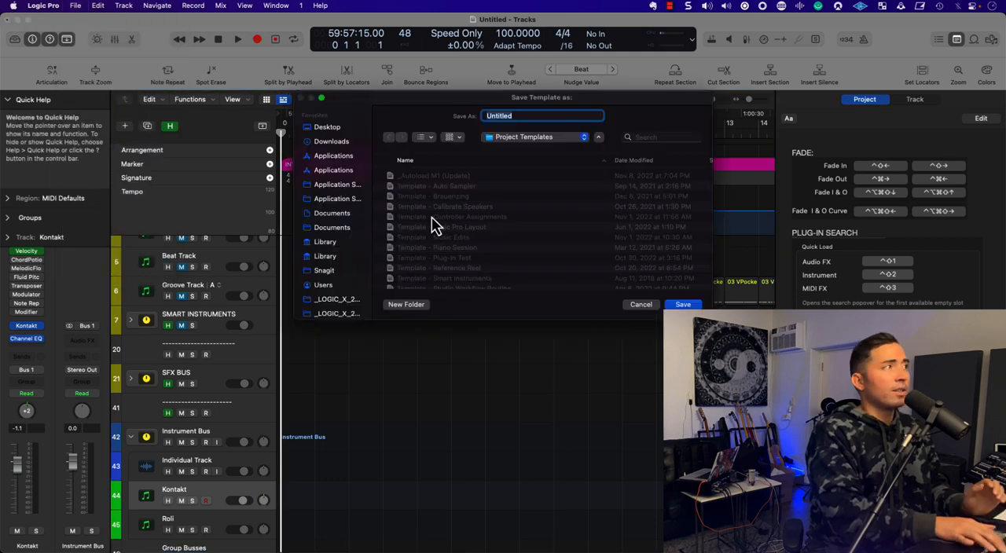
pyautogui.moveTo(437, 257)
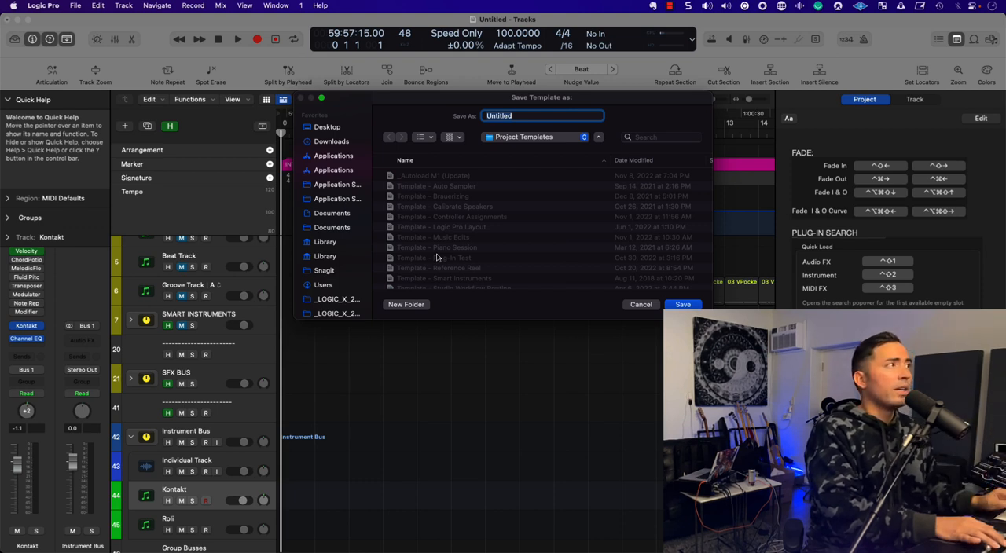
pyautogui.moveTo(424, 187)
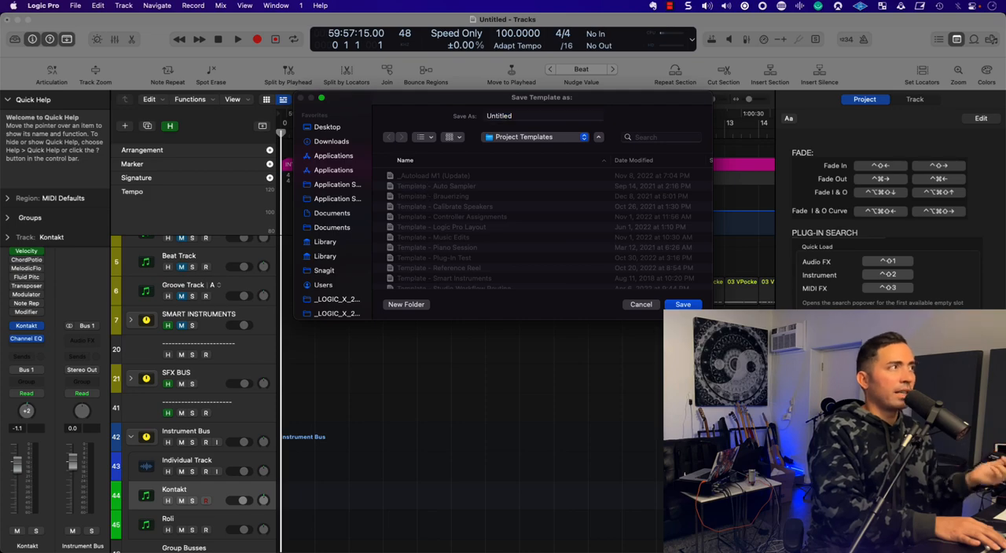
pyautogui.click(434, 176)
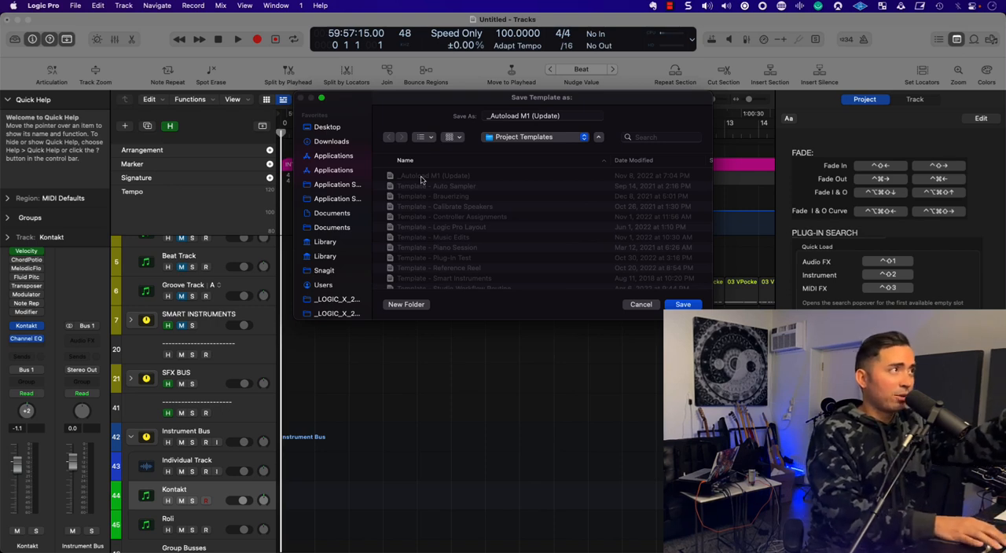
pyautogui.moveTo(547, 267)
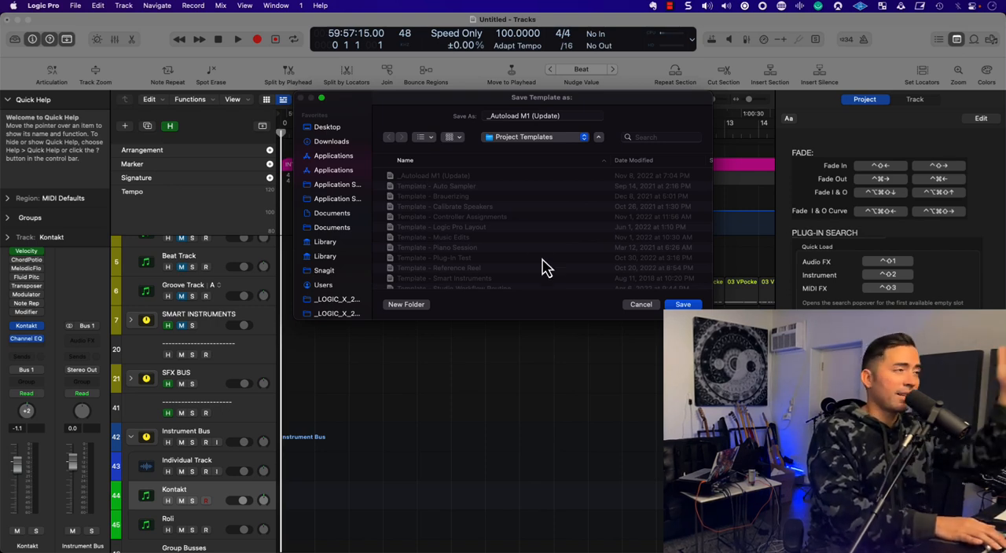
pyautogui.click(641, 305)
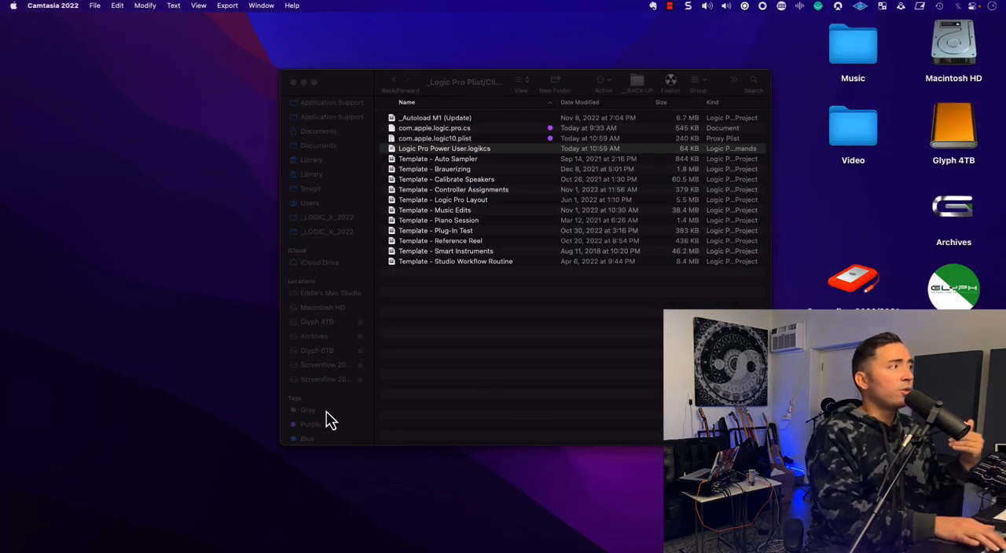
# - Browse the Purple-tagged Audio Music Apps folder's Project Templates and Key Commands, then close Finder
pyautogui.click(311, 425)
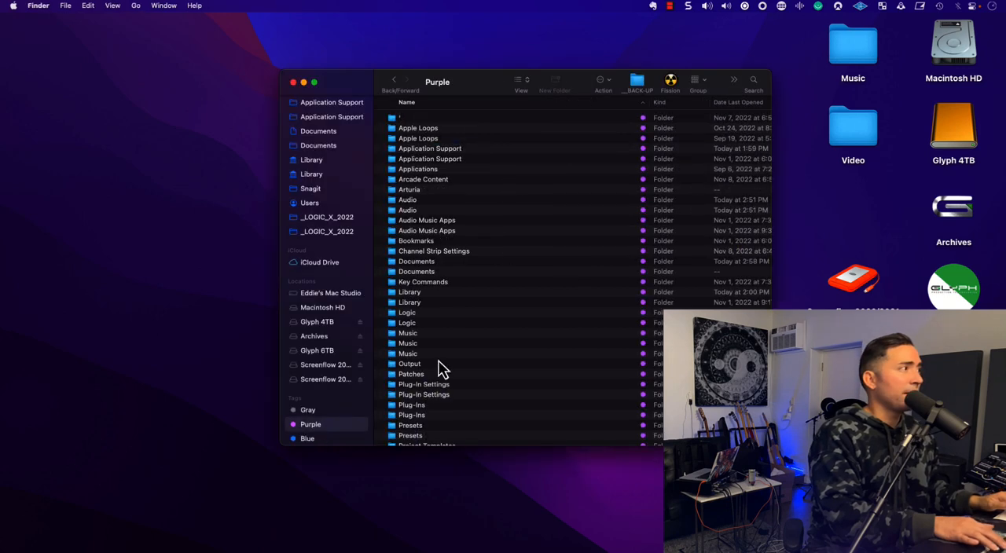
pyautogui.doubleClick(428, 446)
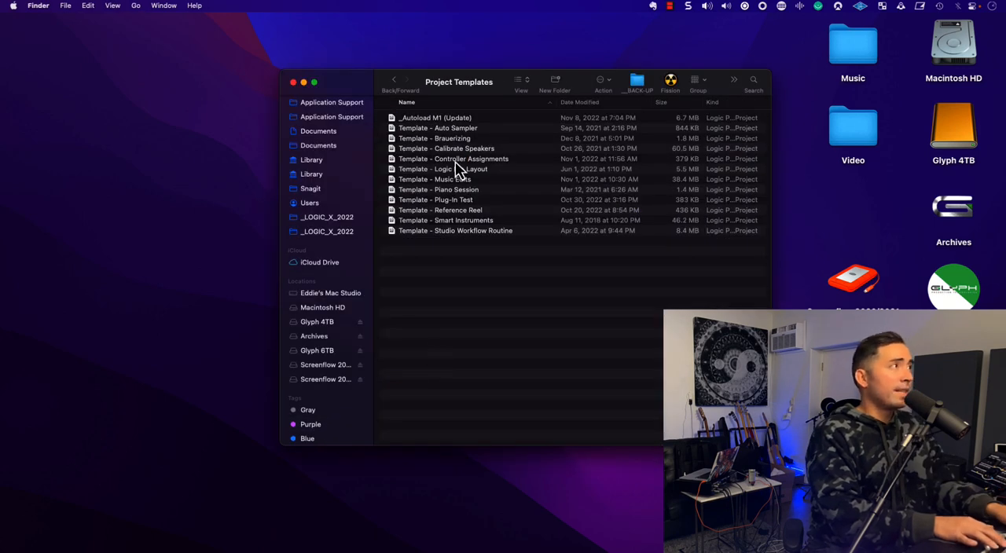
pyautogui.click(393, 82)
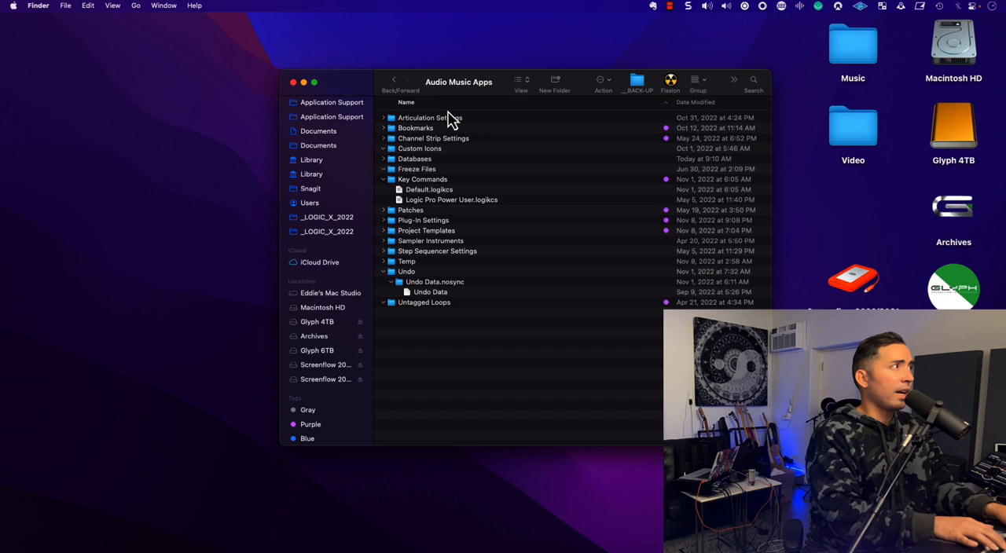
pyautogui.click(459, 82)
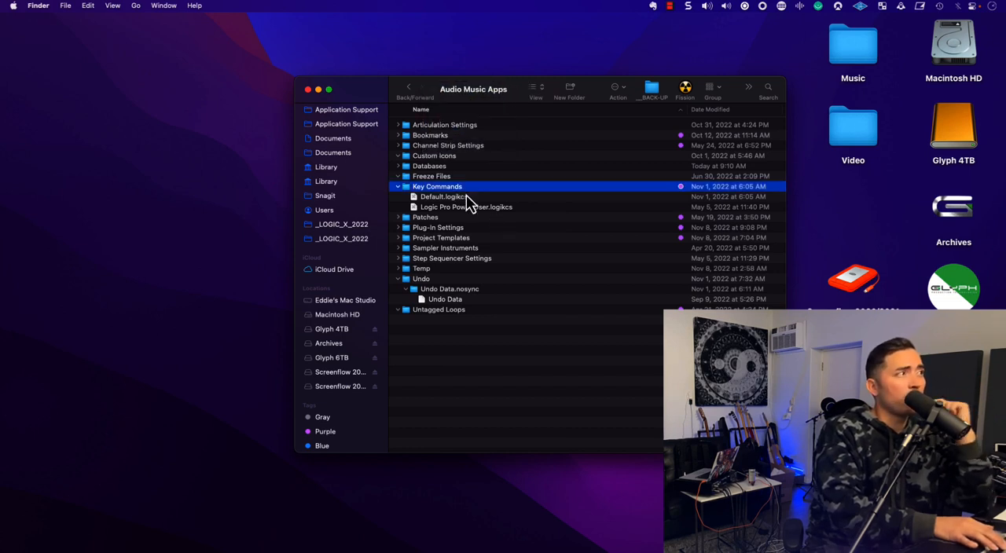
pyautogui.moveTo(437, 228)
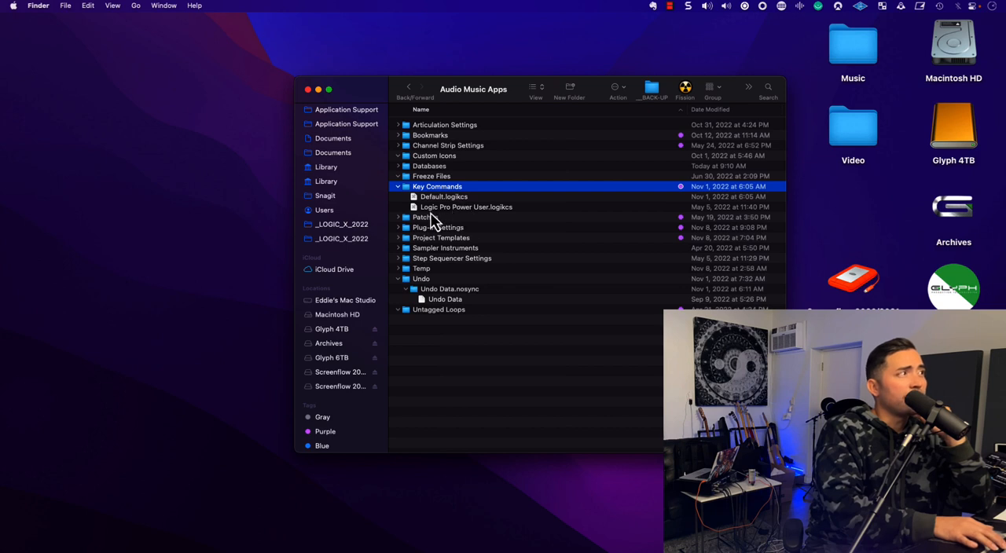
pyautogui.moveTo(337, 118)
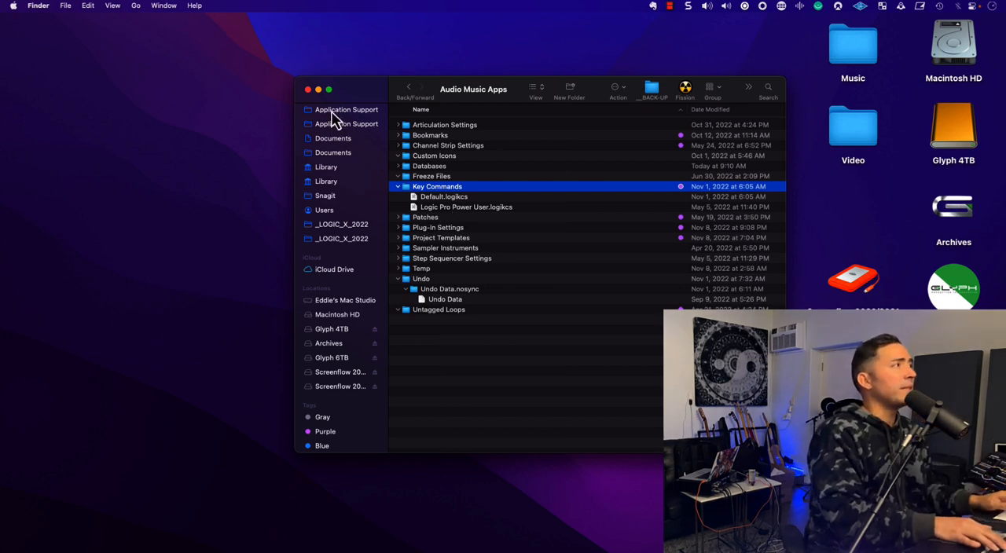
pyautogui.click(318, 88)
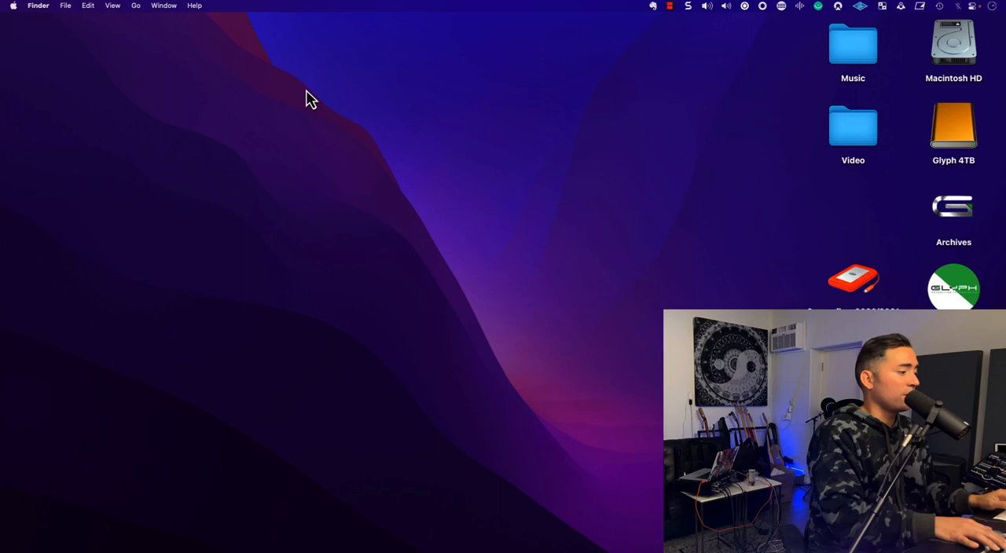